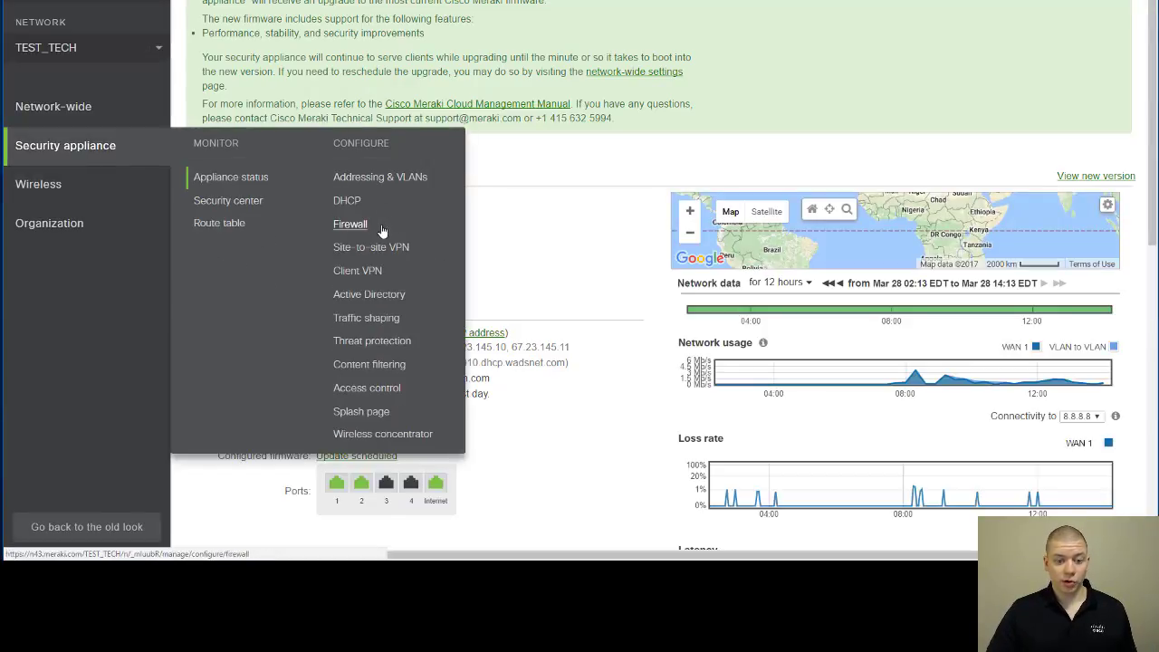
# Step: Open the Security appliance Firewall page showing the default Layer 3 allow rules
pyautogui.click(350, 223)
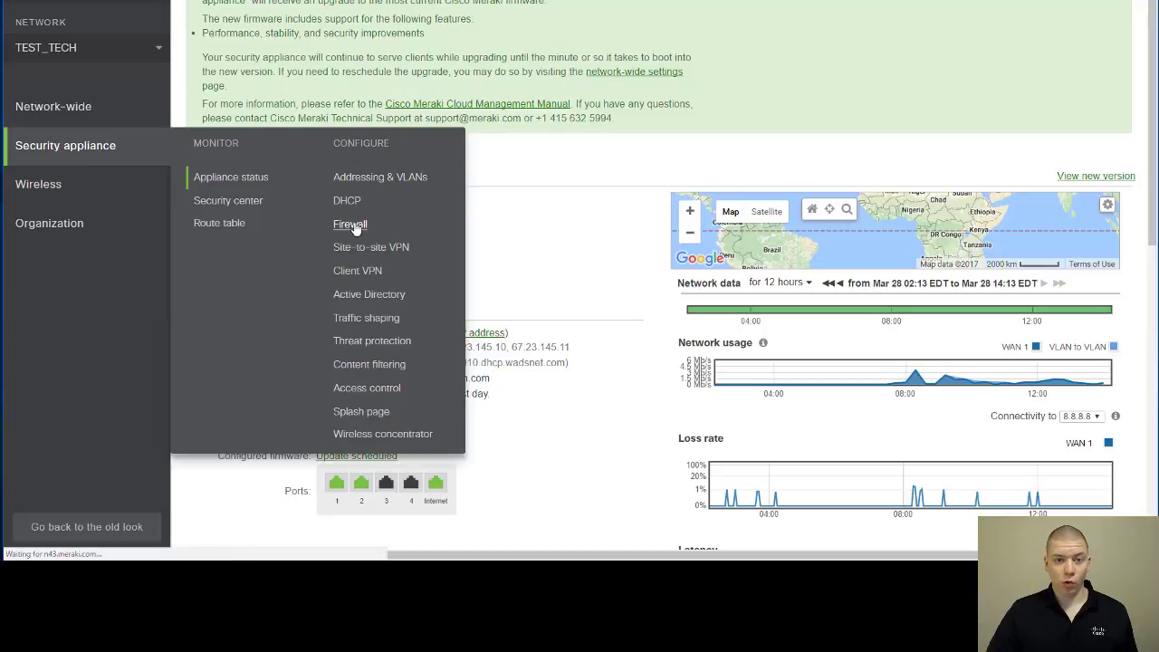
pyautogui.click(349, 224)
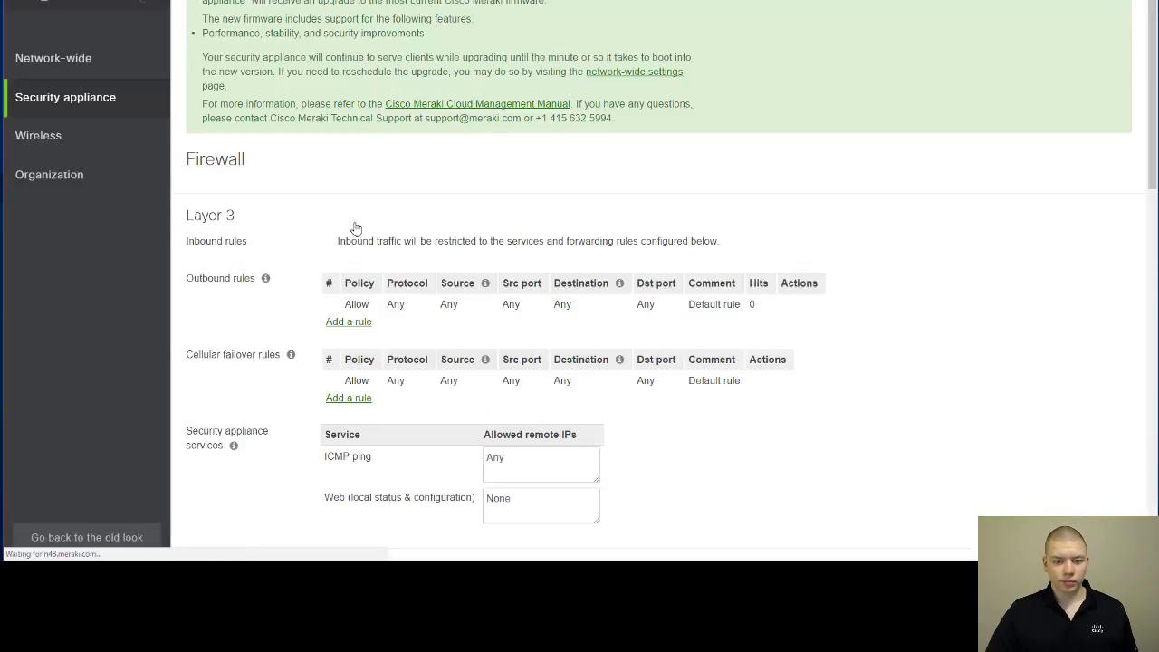
# Step: Inspect the Anyconnect forwarding rule: TCP 443 from any remote IP to 192.168.1.252
pyautogui.scroll(-3)
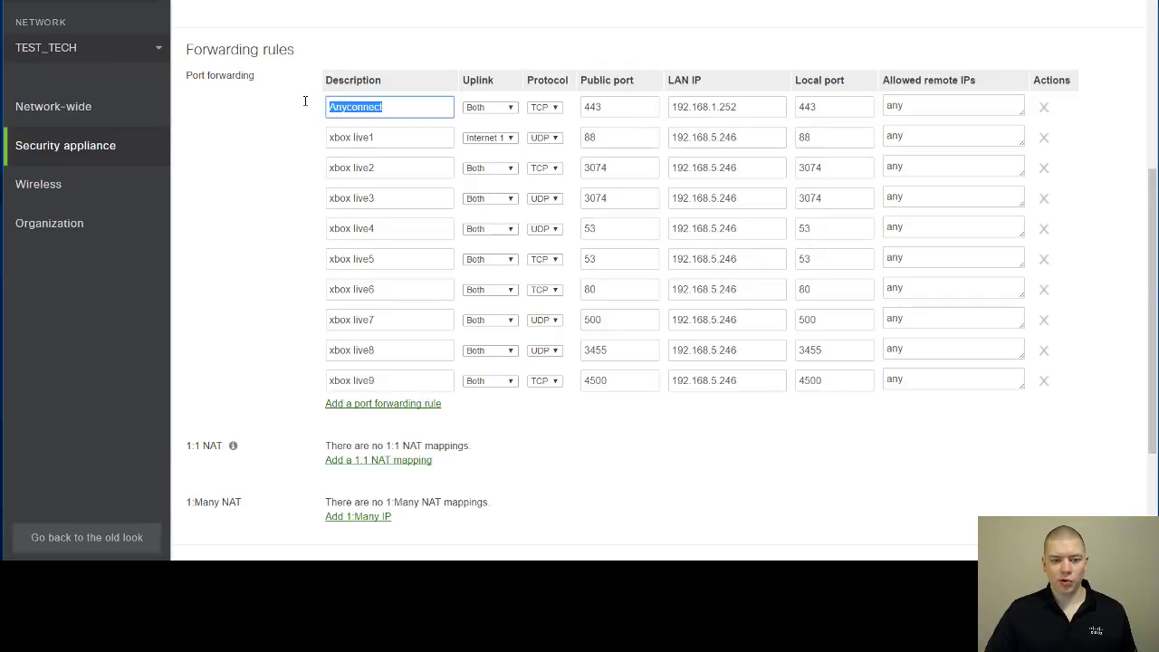
pyautogui.moveTo(763, 113)
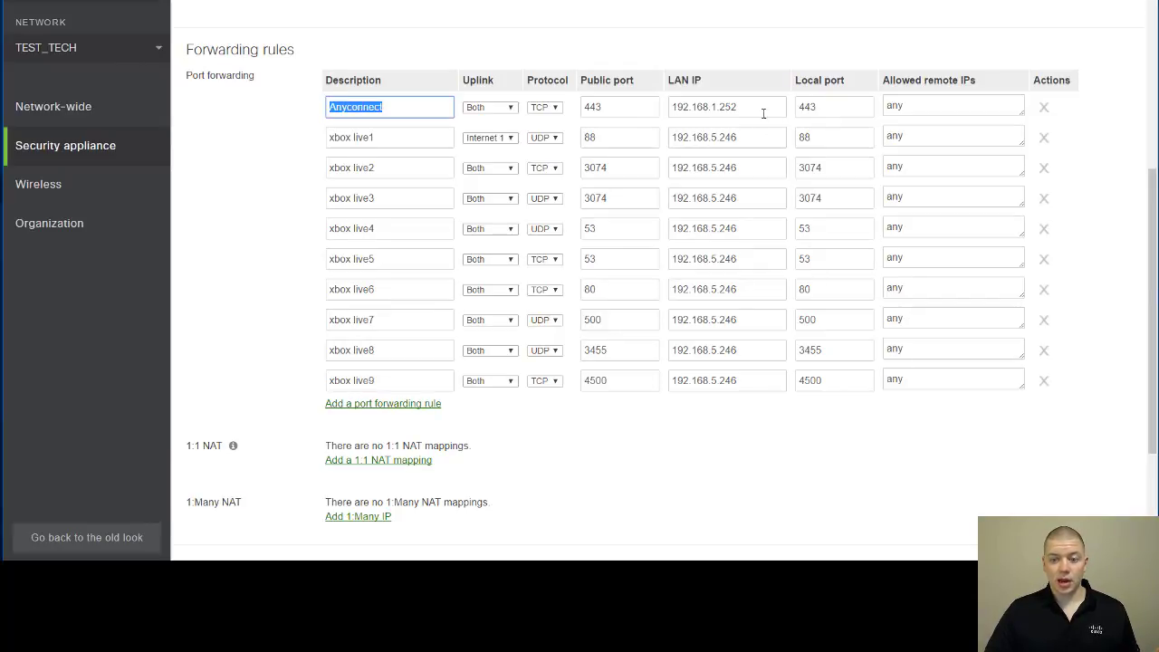
pyautogui.click(726, 107)
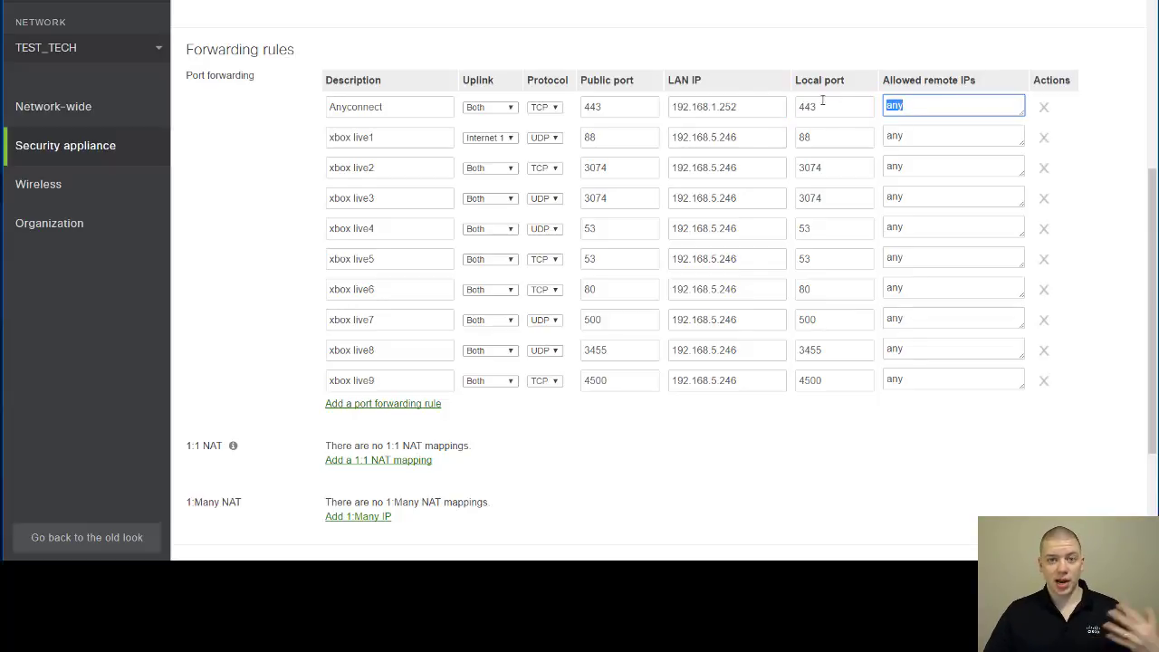
pyautogui.click(726, 107)
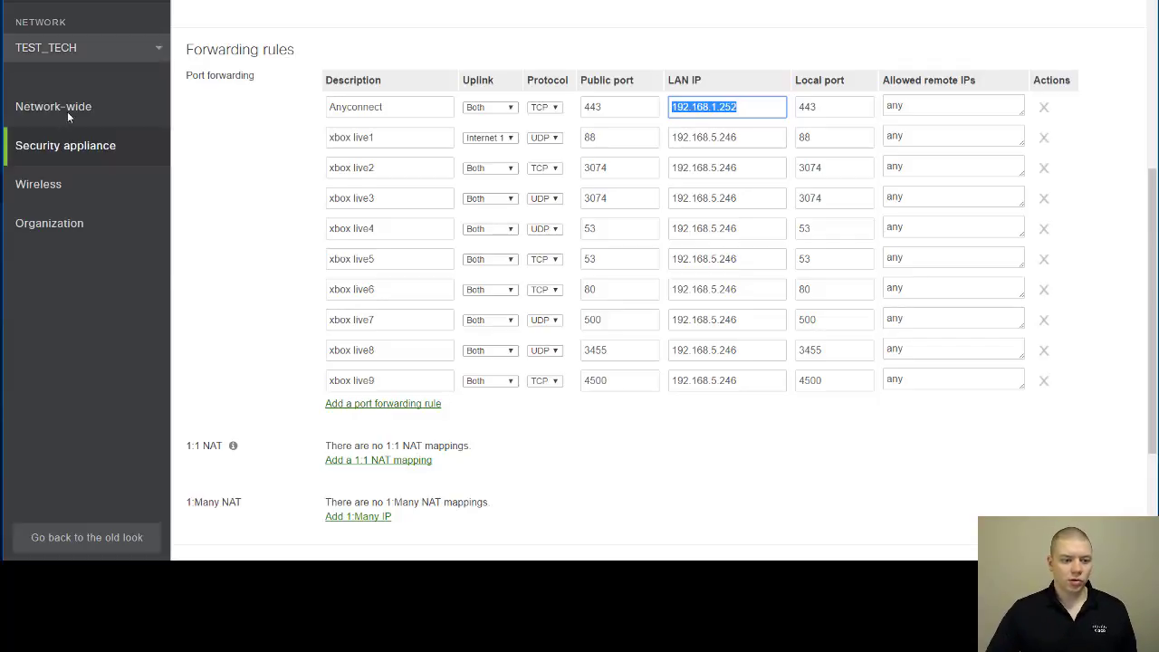
pyautogui.click(65, 144)
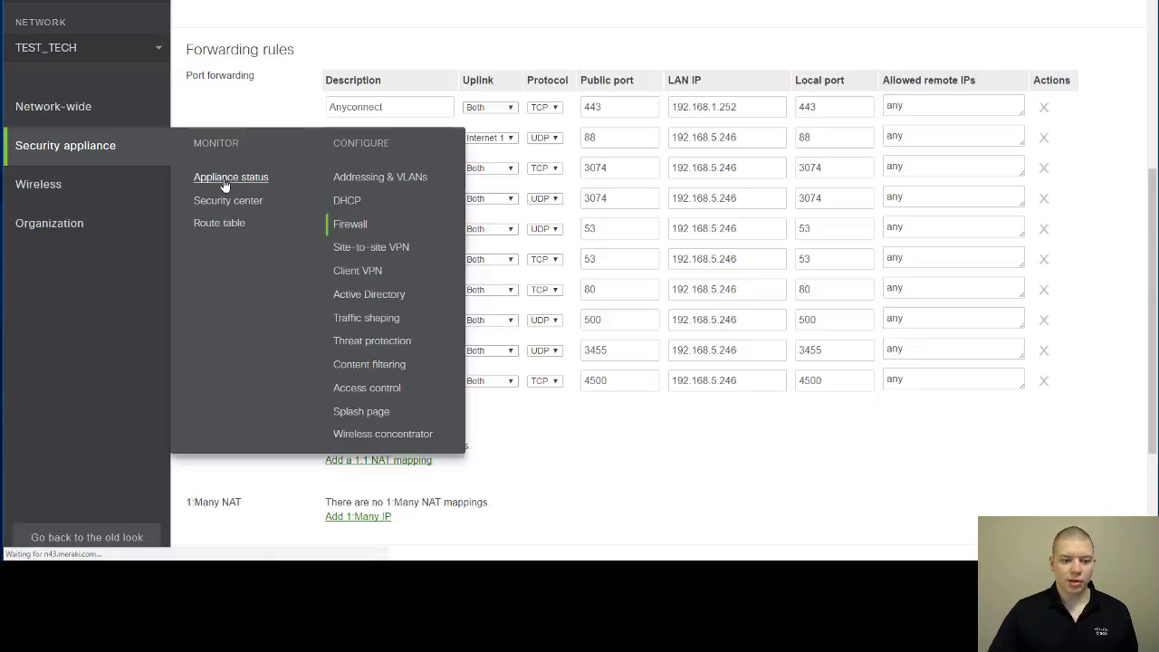
pyautogui.click(231, 176)
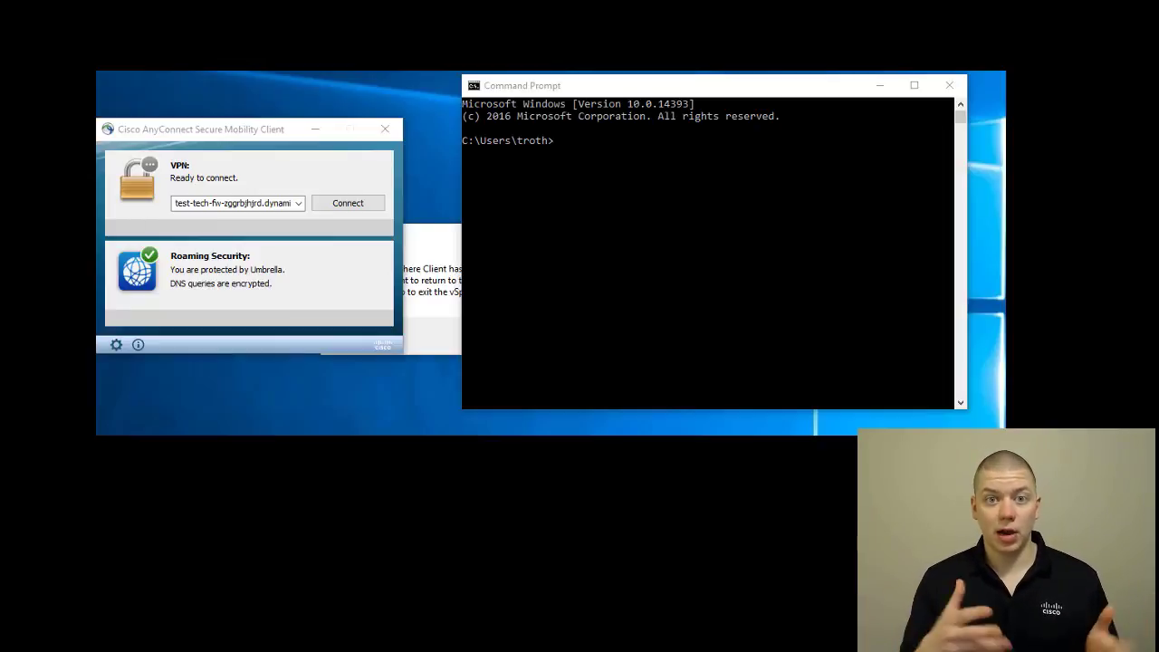
pyautogui.moveTo(302, 212)
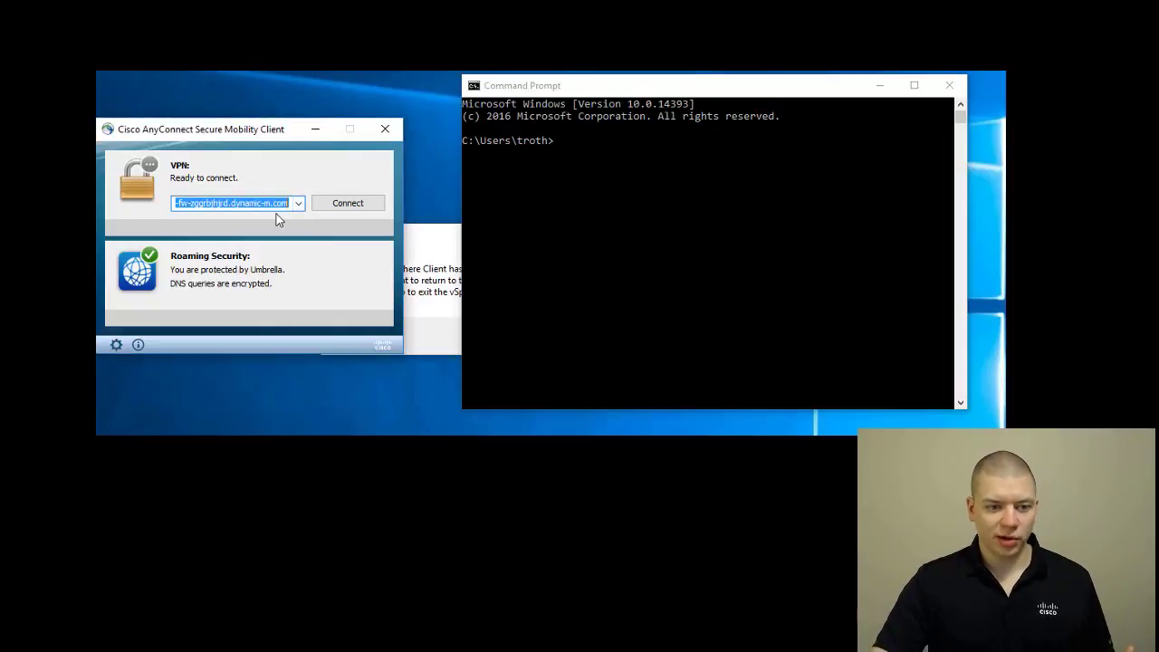
pyautogui.moveTo(343, 257)
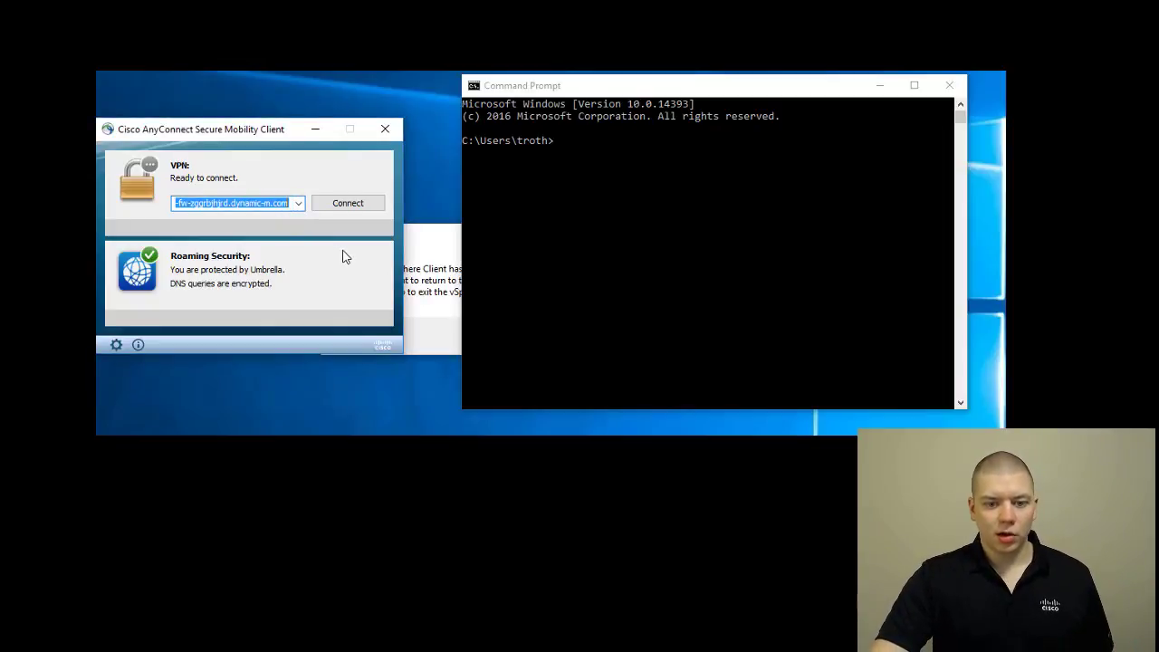
pyautogui.moveTo(312, 288)
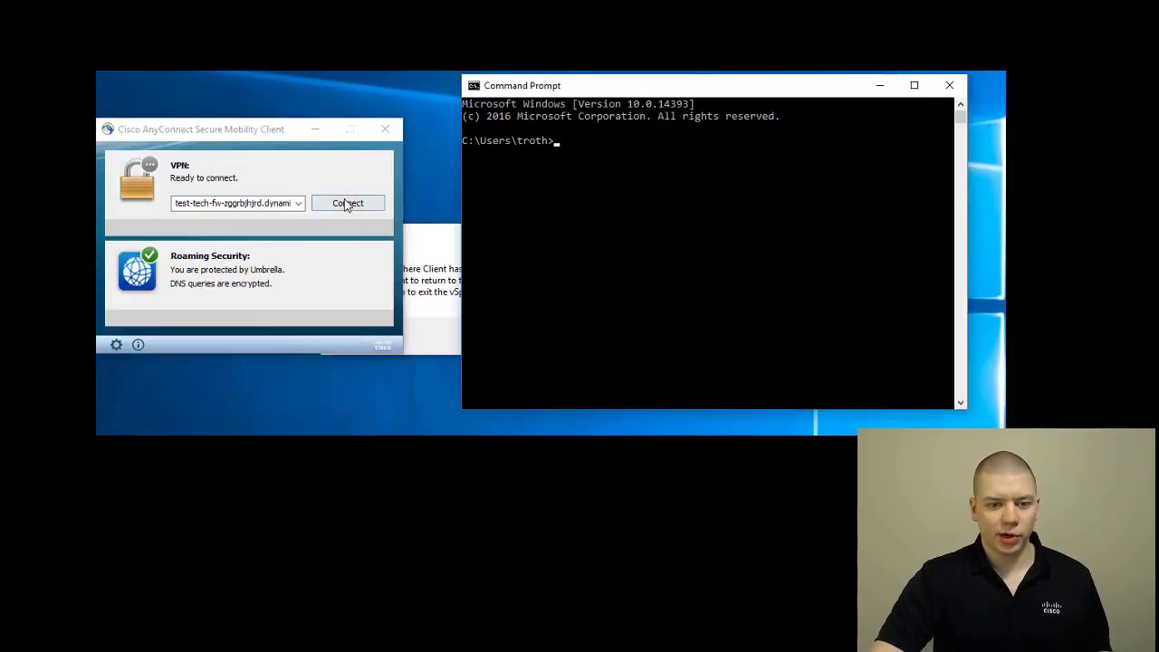
# Step: Connect AnyConnect to the firewall's dynamic-m.com hostname using group VPN_PROFILE
pyautogui.click(348, 202)
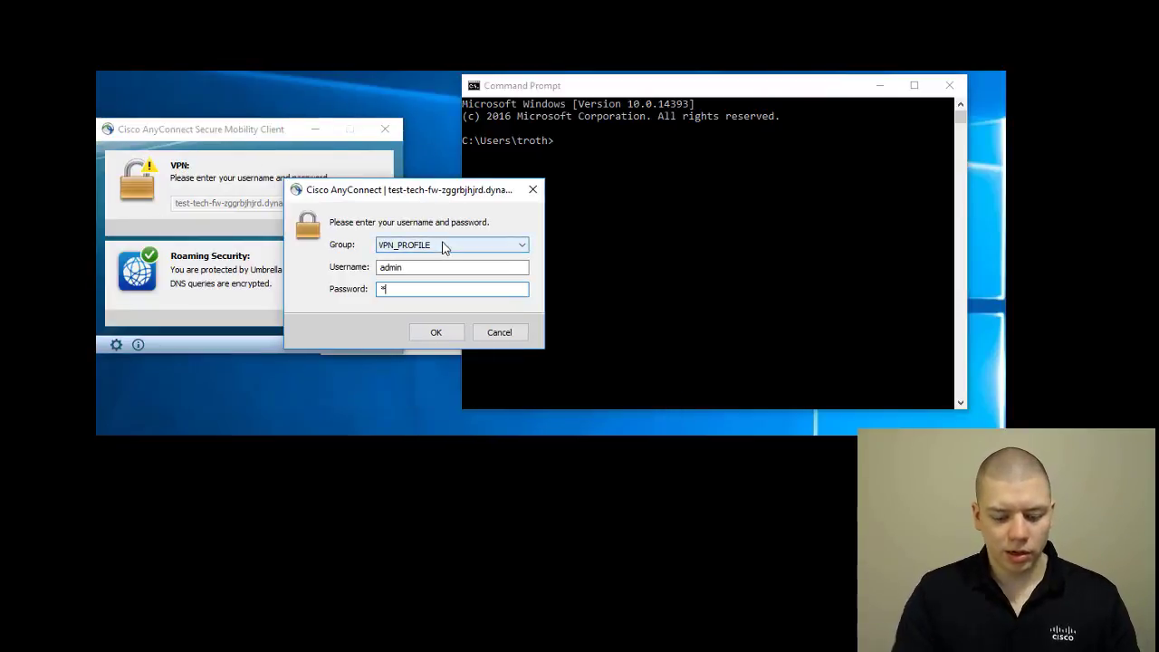
pyautogui.click(435, 332)
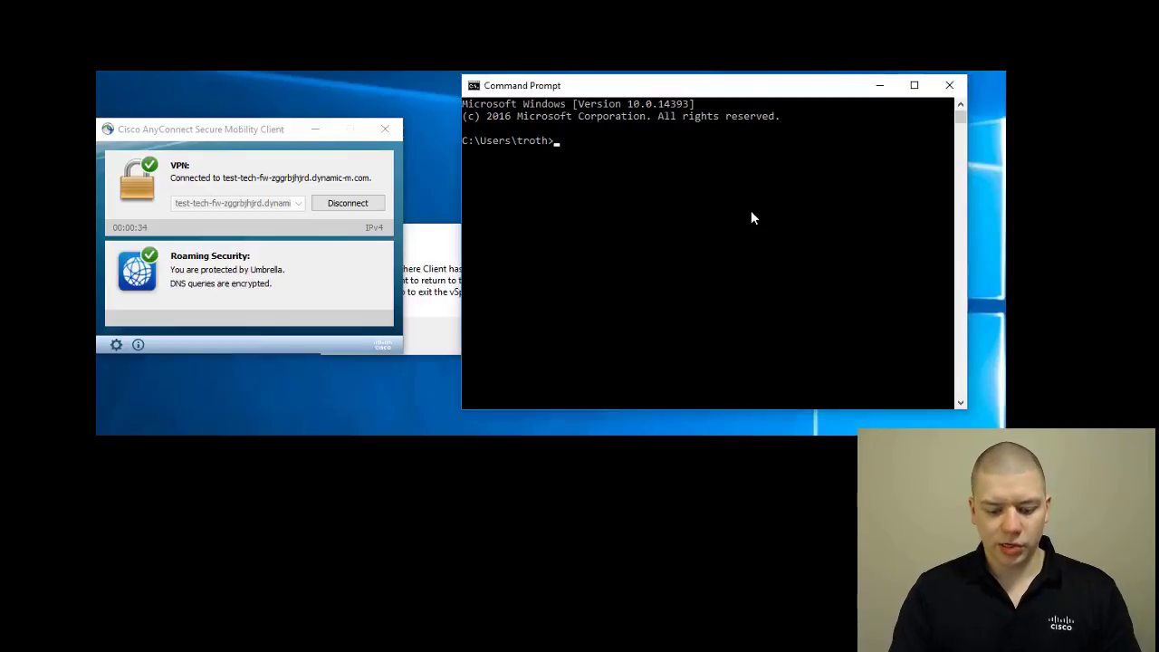
# Step: Ping 192.168.30.5 (no reply), then ping 192.168.30.1 repeatedly and get replies
pyautogui.write('ping 8.8')
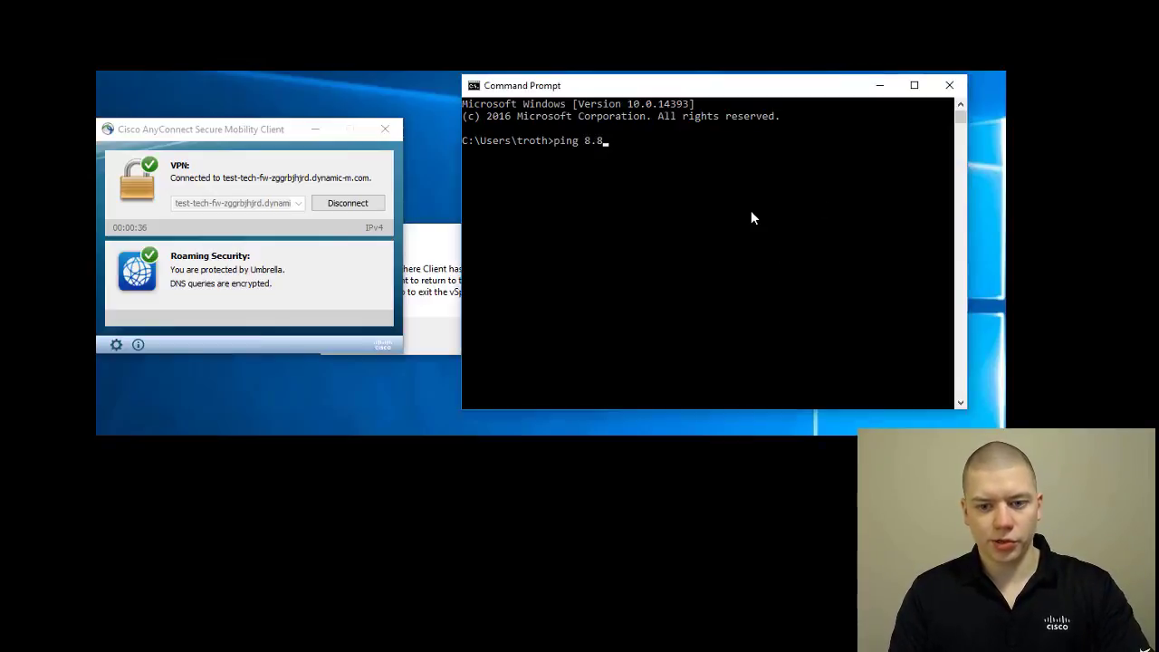
pyautogui.write('192')
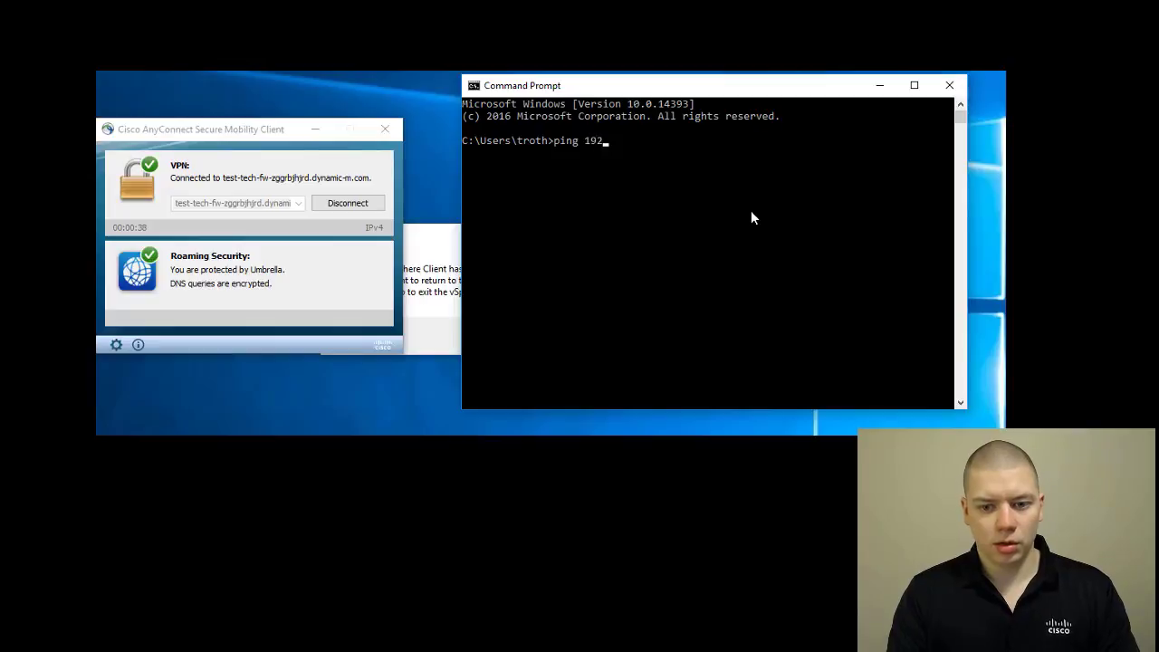
pyautogui.write('.168.30.5')
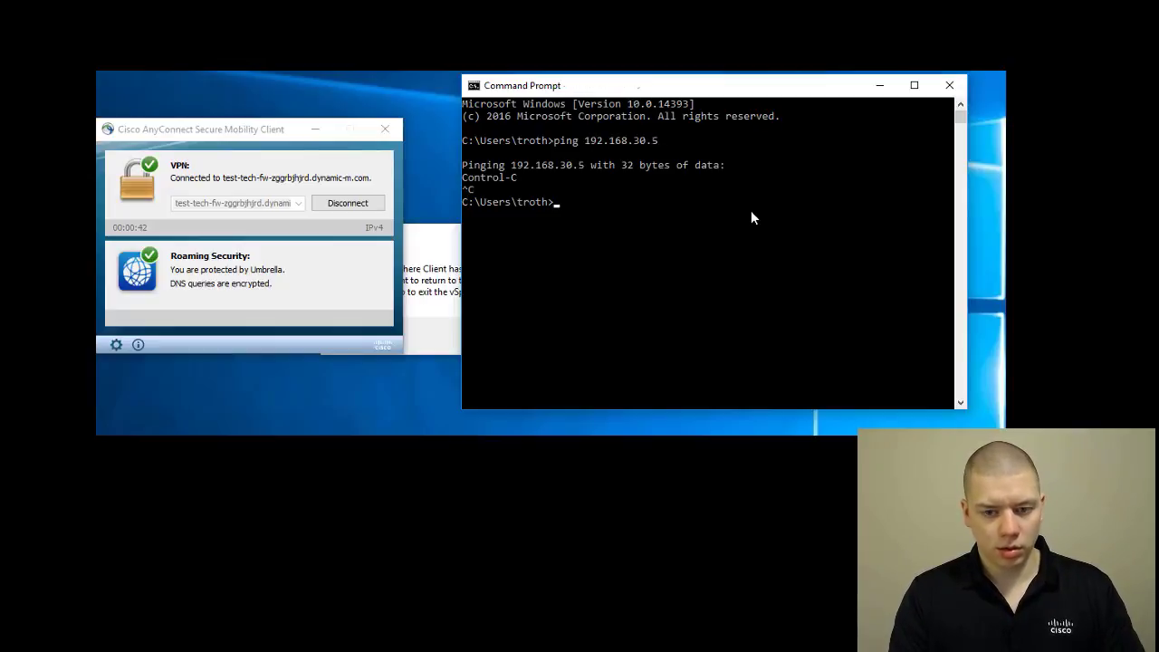
pyautogui.write('ping 192.168.30.1')
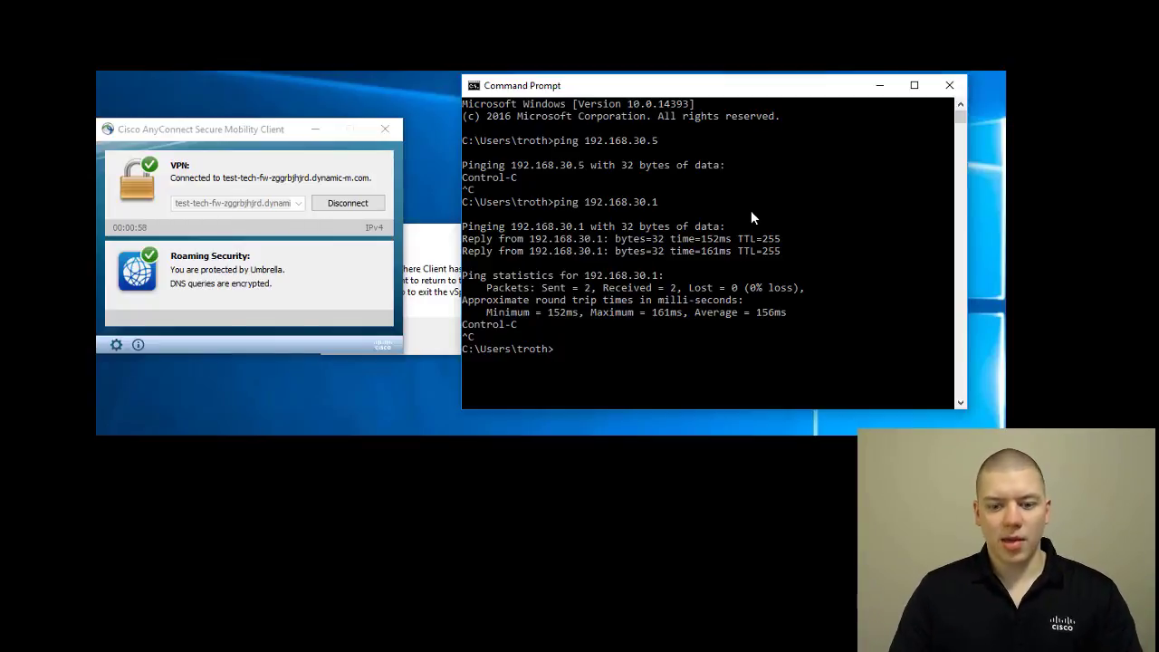
pyautogui.write('ping 192.168.30.1')
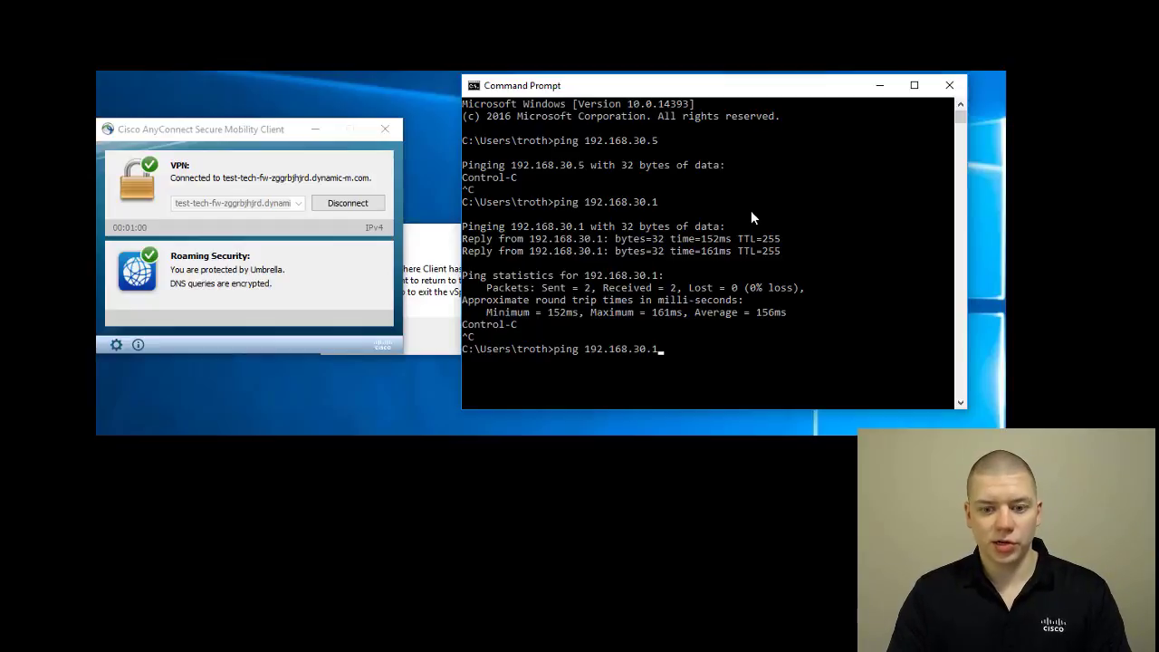
pyautogui.press('enter')
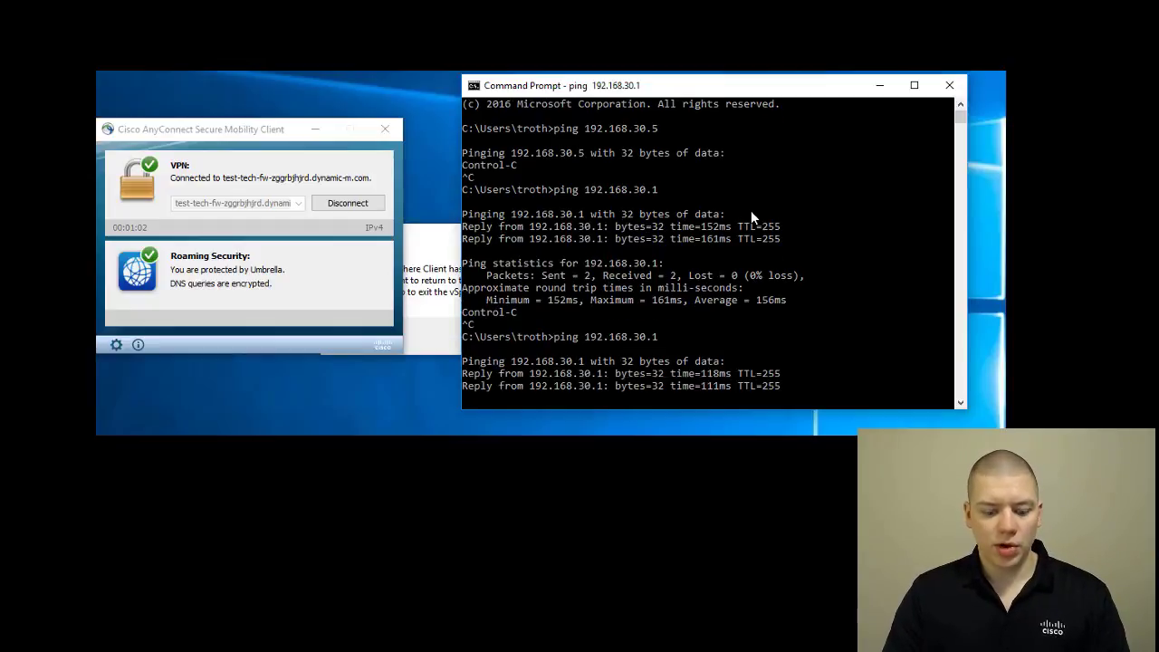